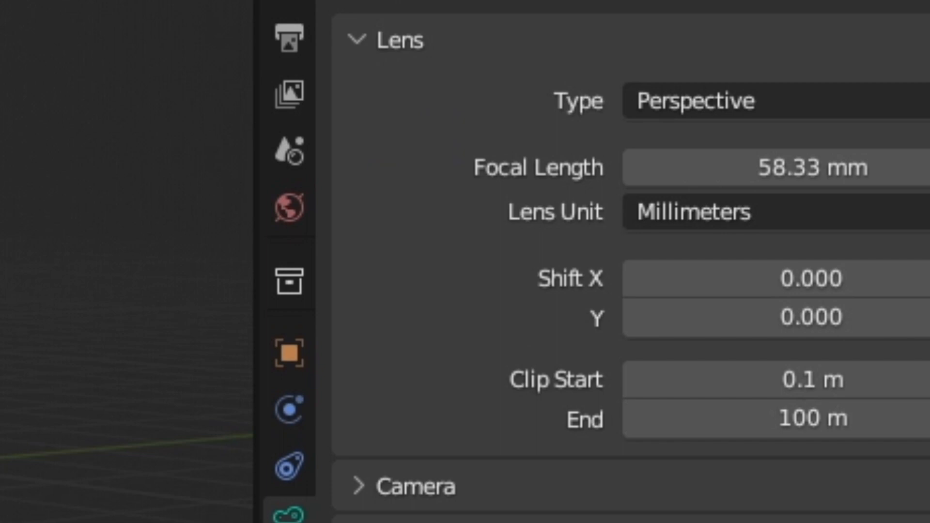
# - Enable the camera's Background Images and set the source to the CG_Building2_2.mp4 movie clip
pyautogui.scroll(-3)
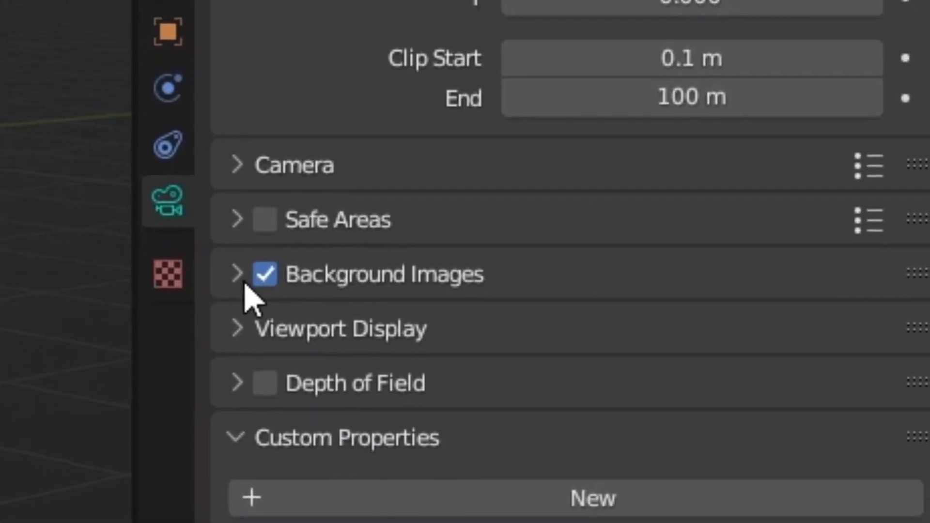
pyautogui.click(237, 273)
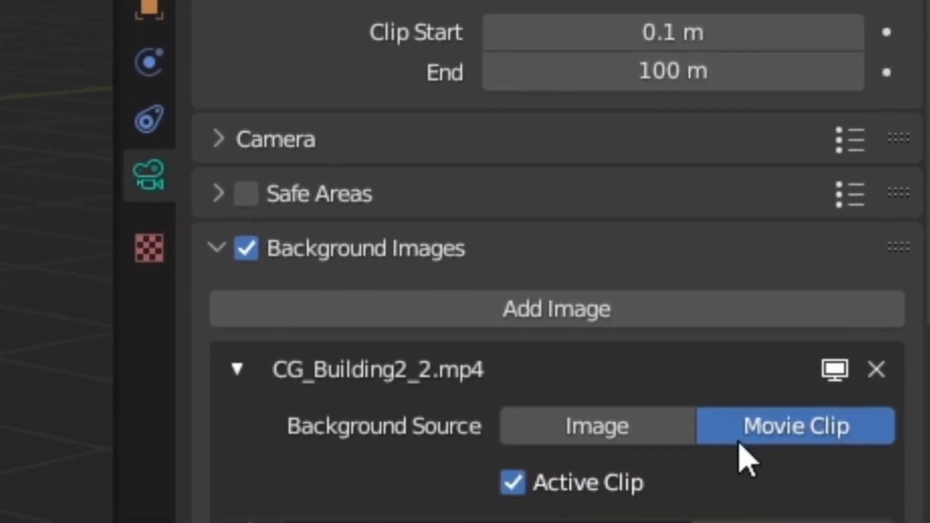
pyautogui.click(511, 482)
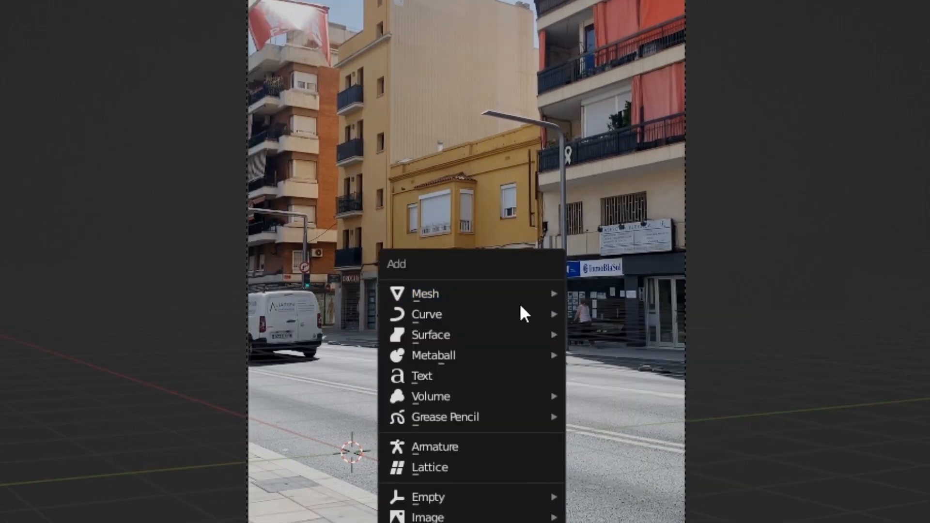
# - Add a plane mesh for the ground and a cube mesh to block out a building
pyautogui.click(425, 293)
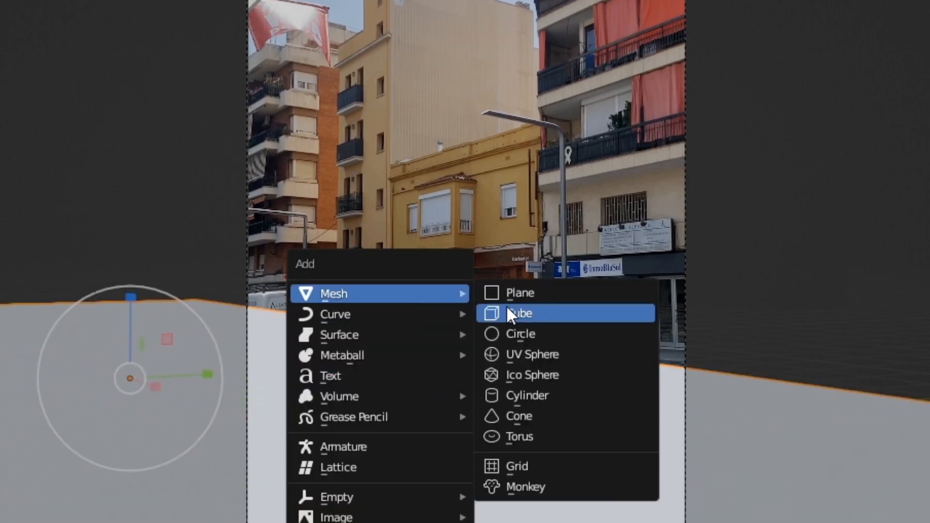
pyautogui.click(520, 313)
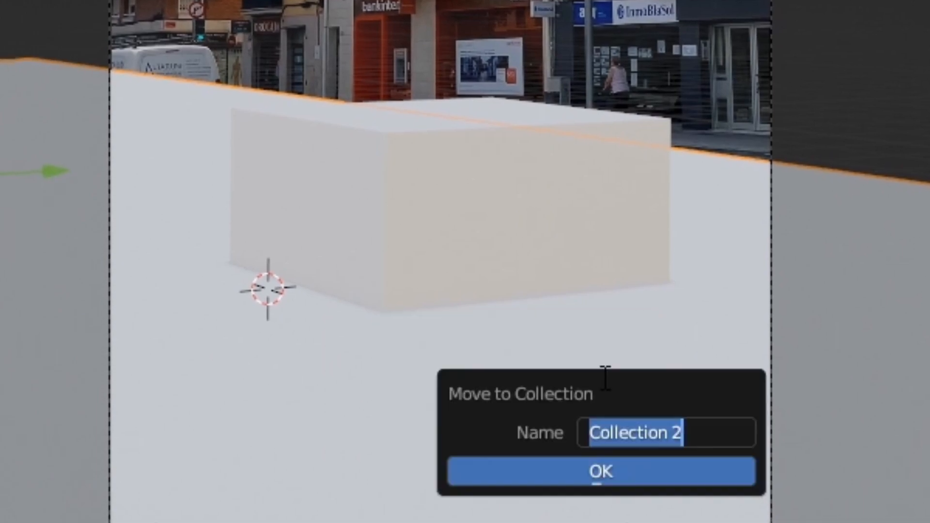
# - Move the building-shaped box into its own new collection
pyautogui.click(599, 472)
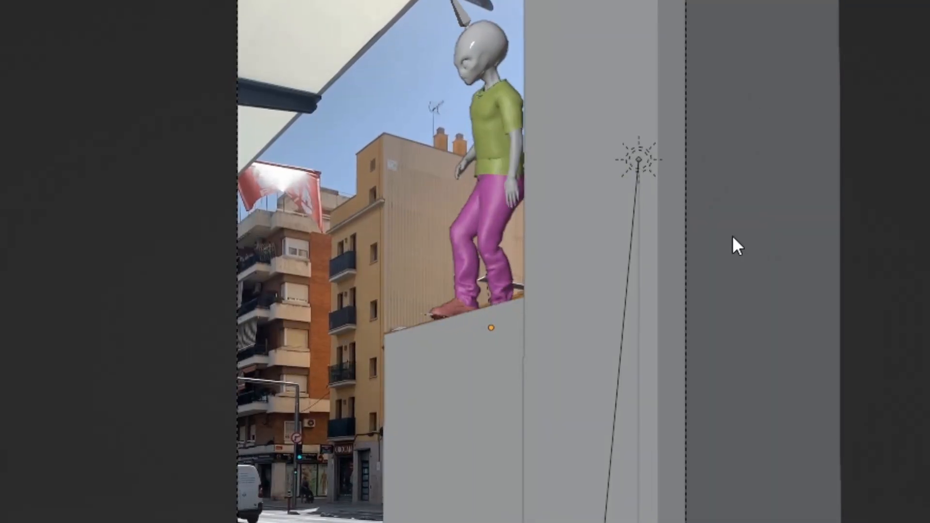
# - Start adding another mesh beside the alien with Shift+A
pyautogui.press('shift+a')
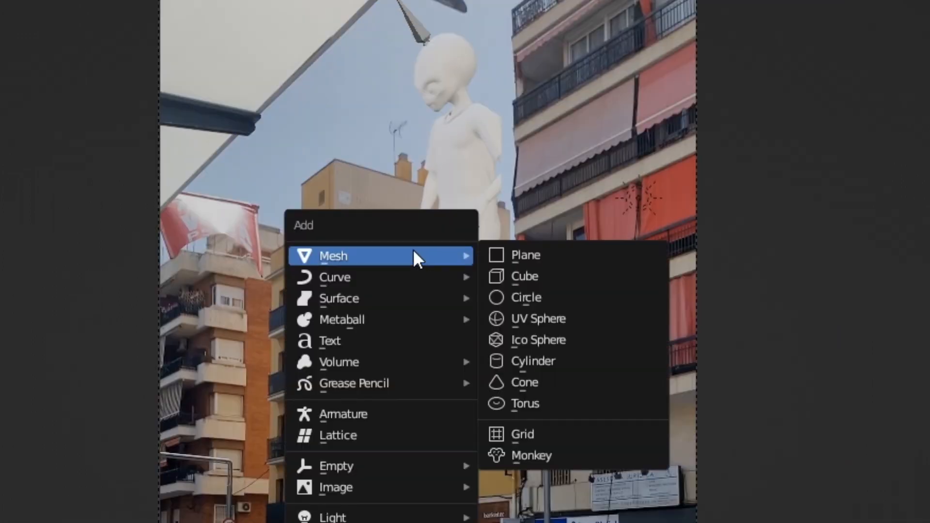